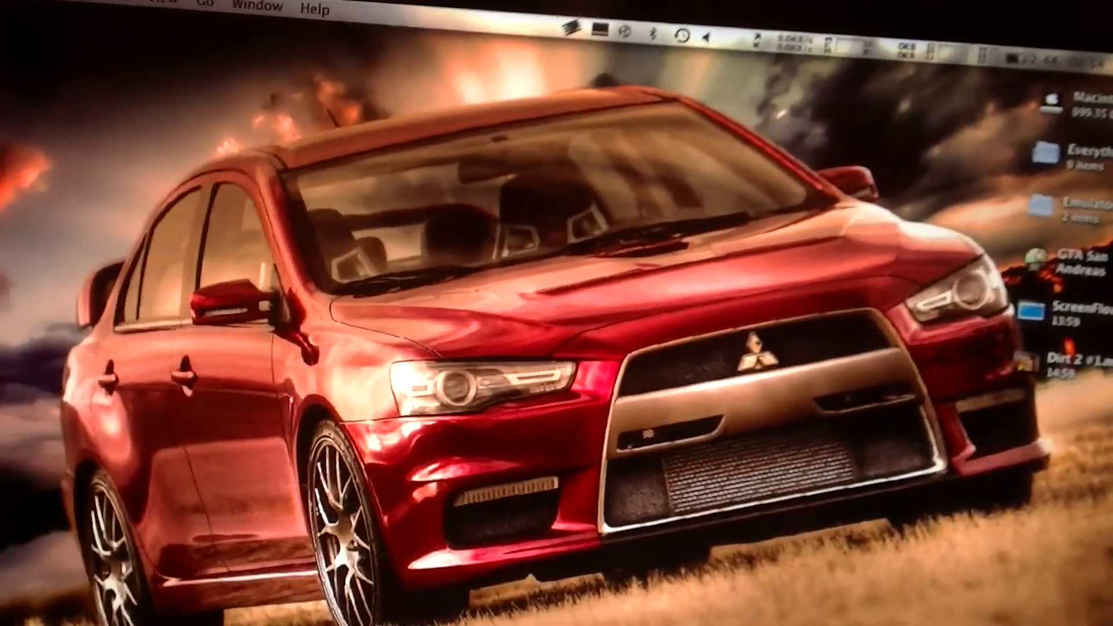
Open the Apple menu from the top-left of the menu bar.
{"action": "left_click", "coordinate": [322, 186]}
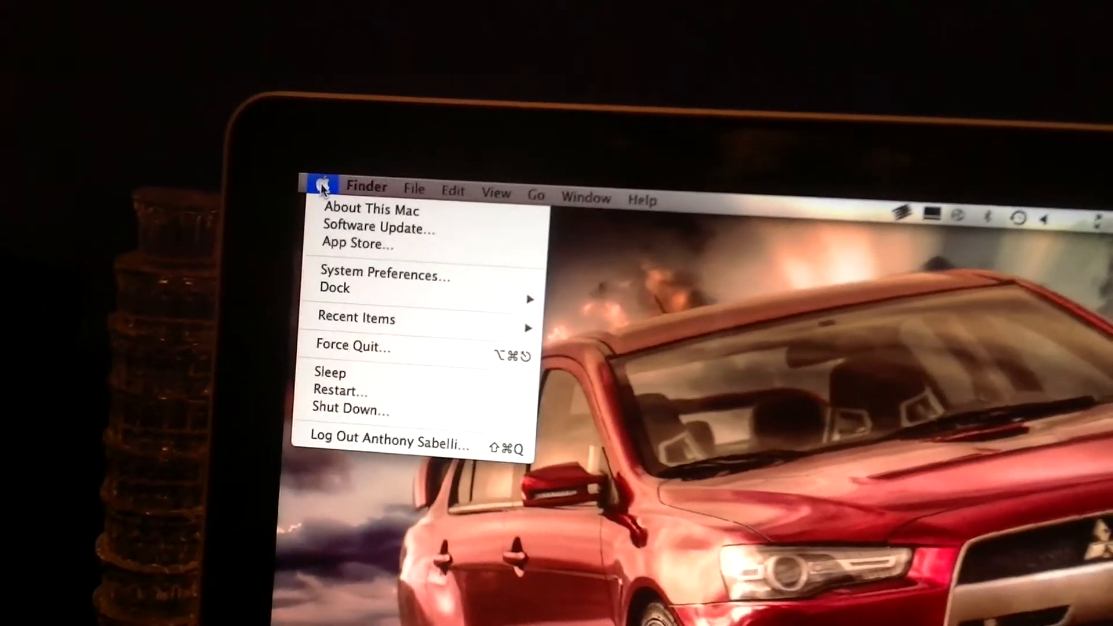